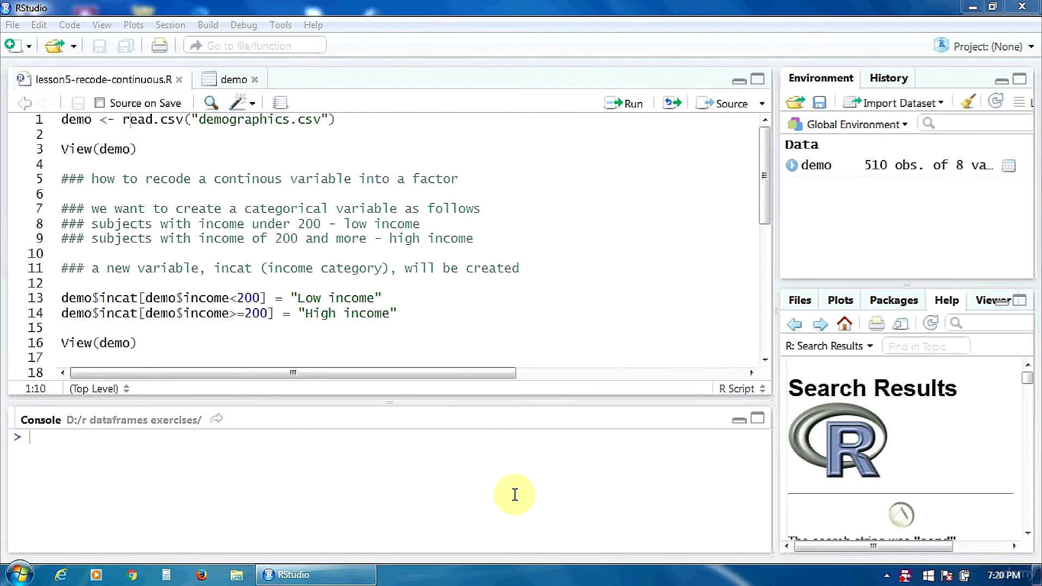
mouse_move(233, 95)
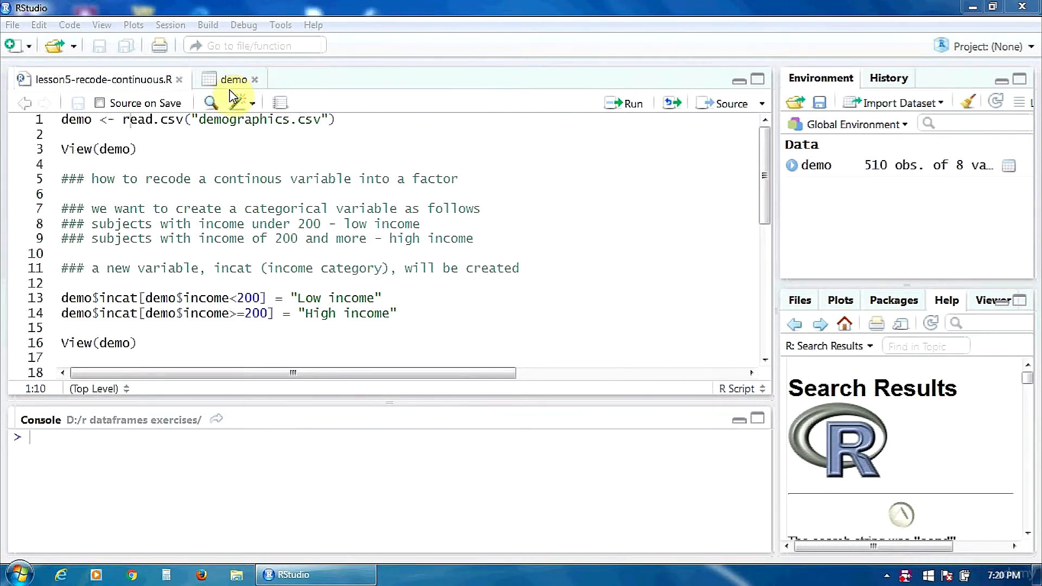
Run the incat recoding lines so incomes under 200 become Low income and 200+ High income, then check demo.
left_click(233, 79)
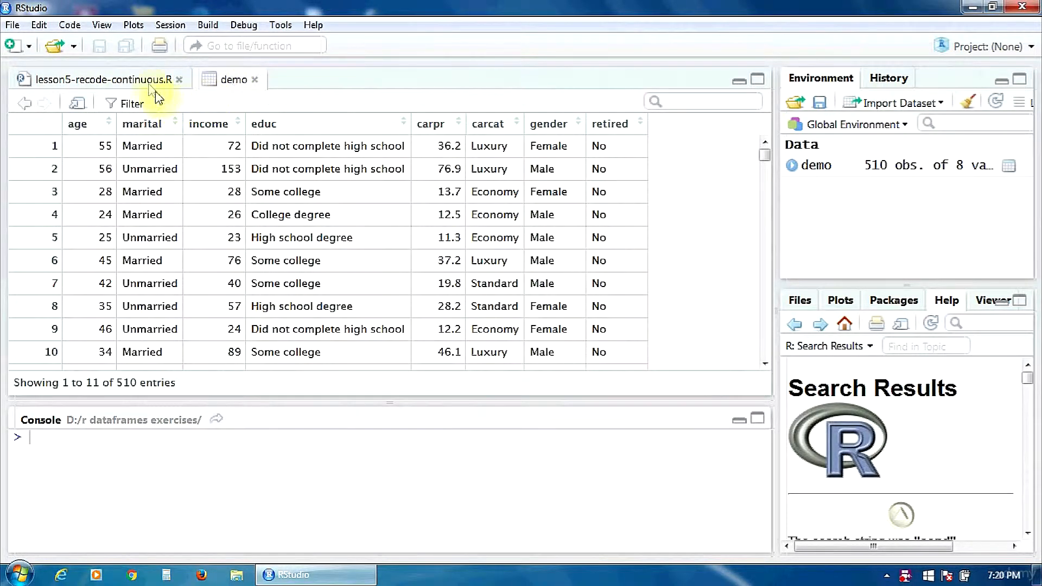
left_click(107, 79)
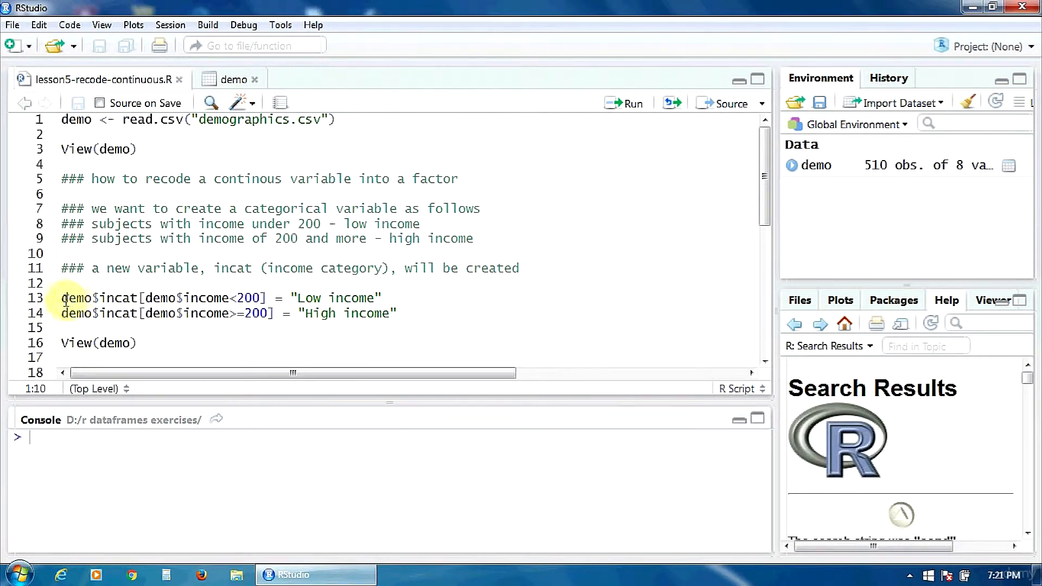
left_click_drag(62, 298, 137, 343)
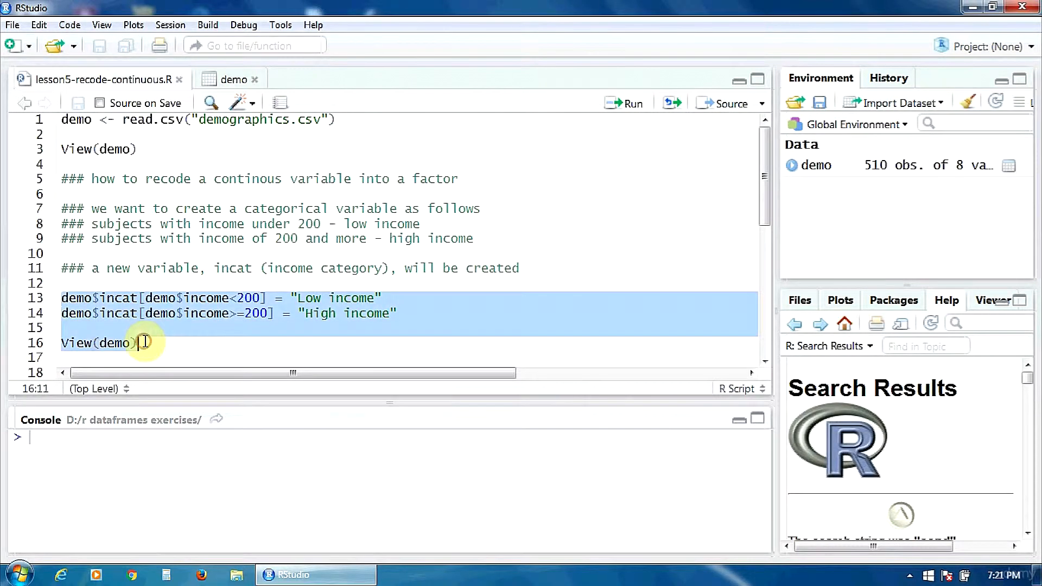
left_click(623, 103)
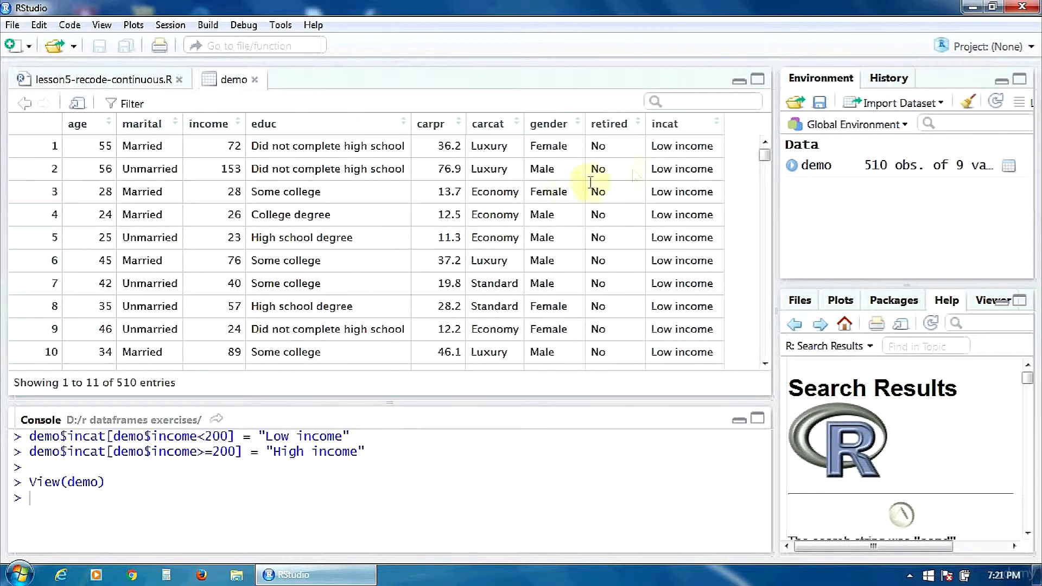
mouse_move(671, 139)
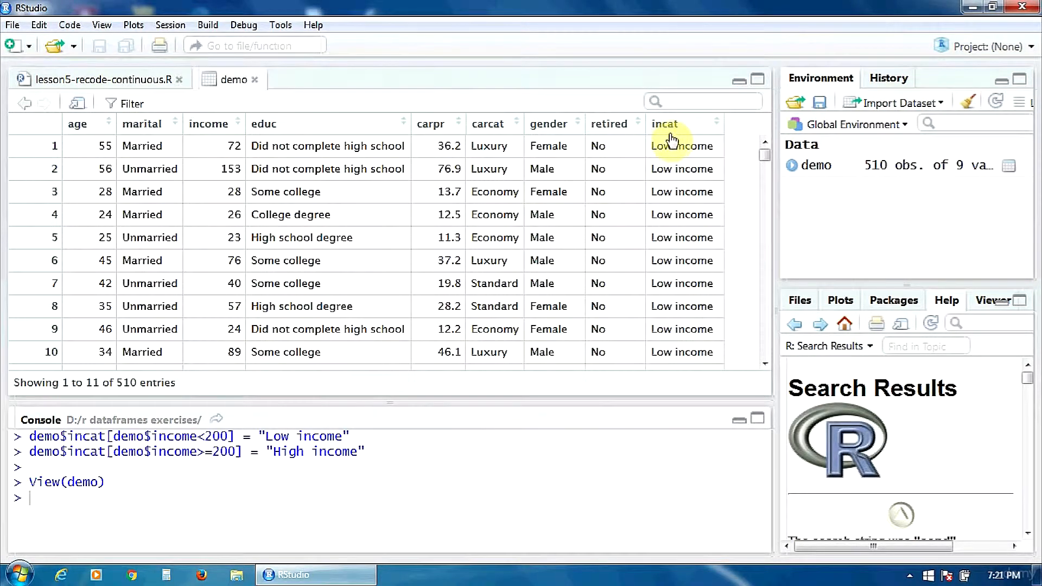
mouse_move(673, 131)
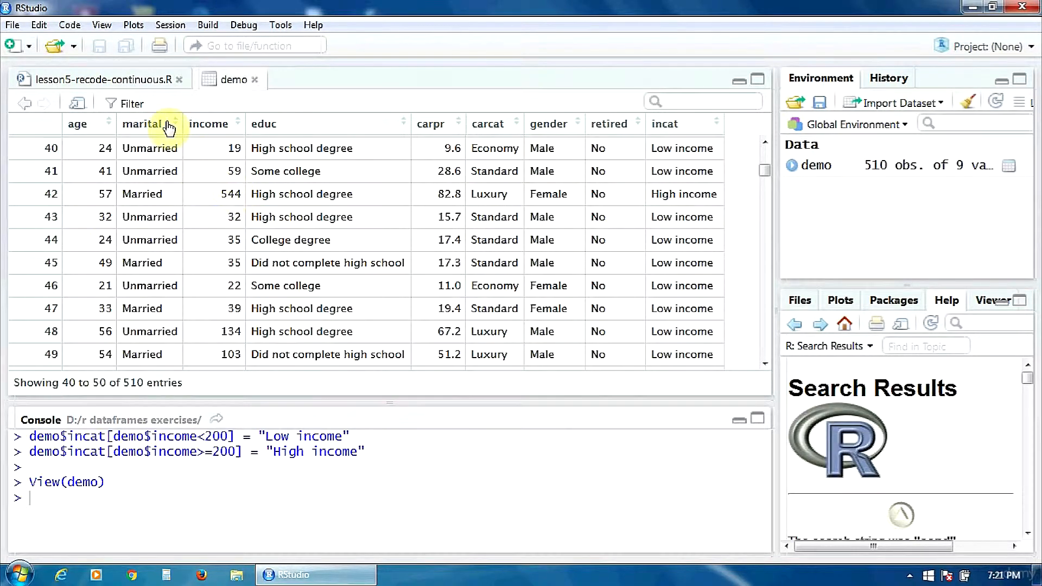
left_click(100, 79)
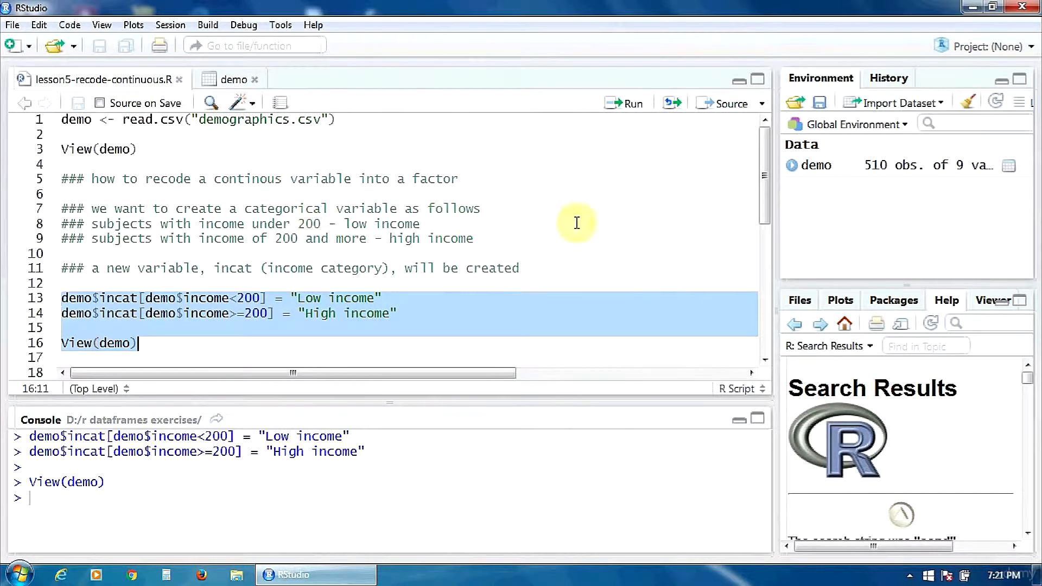
Scroll across the cut() line to read its breaks at 150 and 300 and the Low/Medium/High labels.
scroll("down", 3)
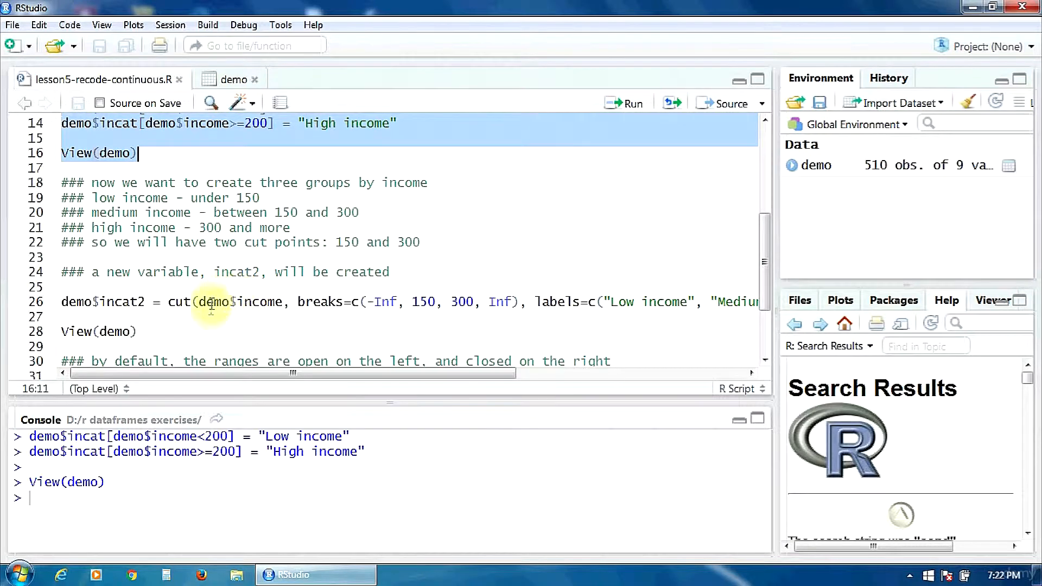
mouse_move(236, 313)
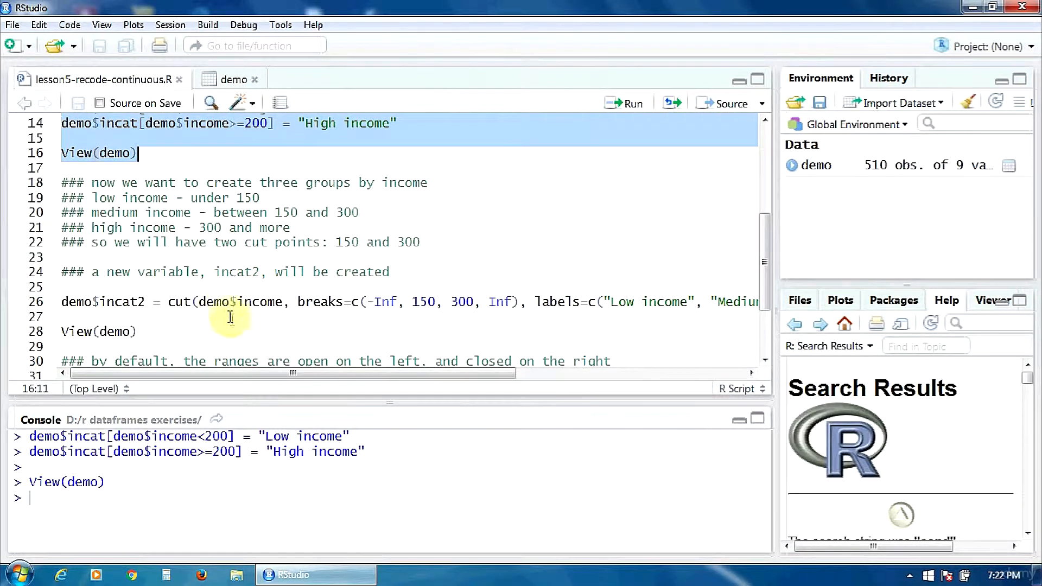
mouse_move(315, 341)
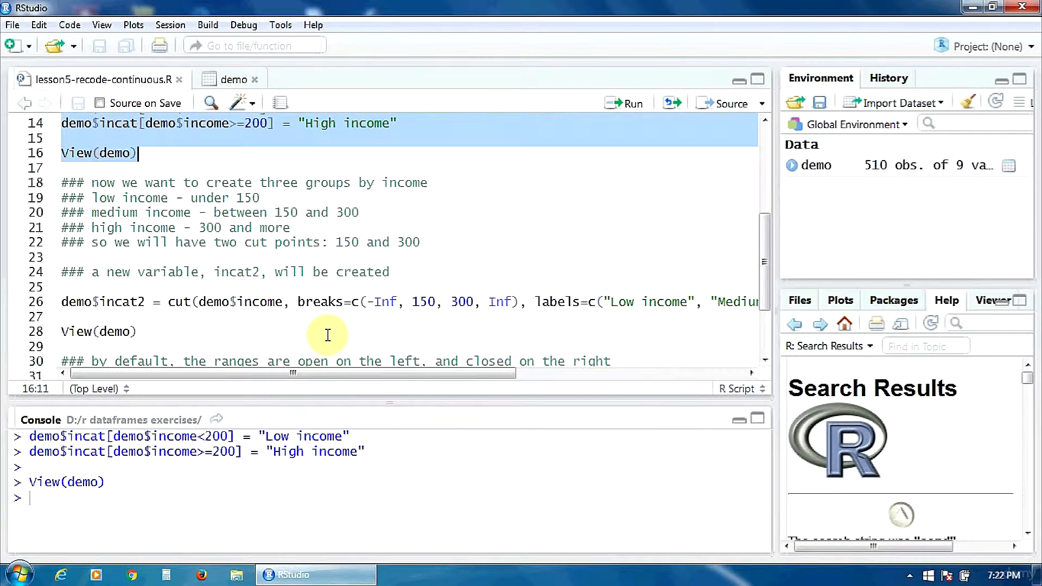
mouse_move(332, 301)
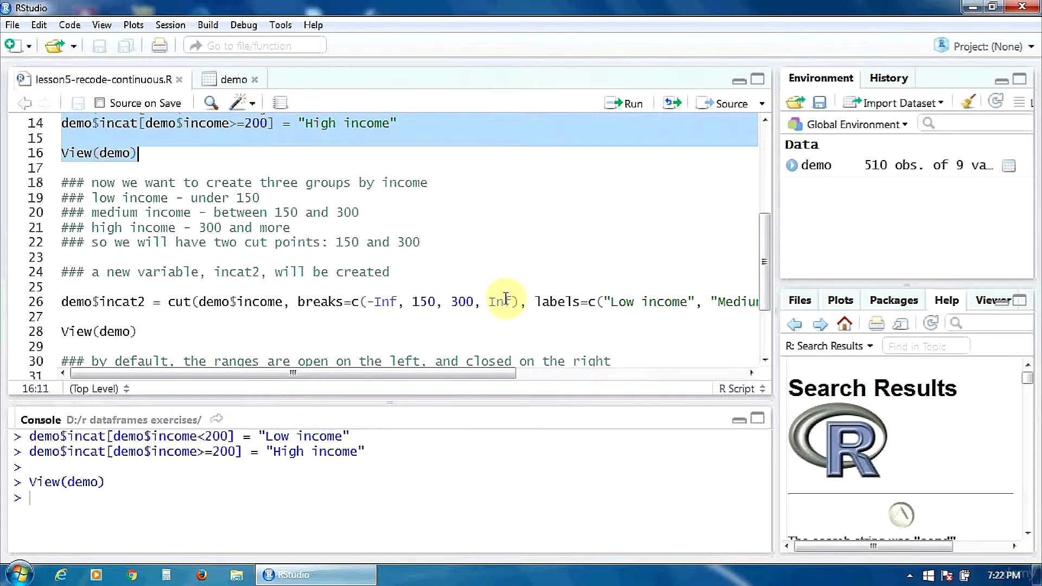
mouse_move(444, 325)
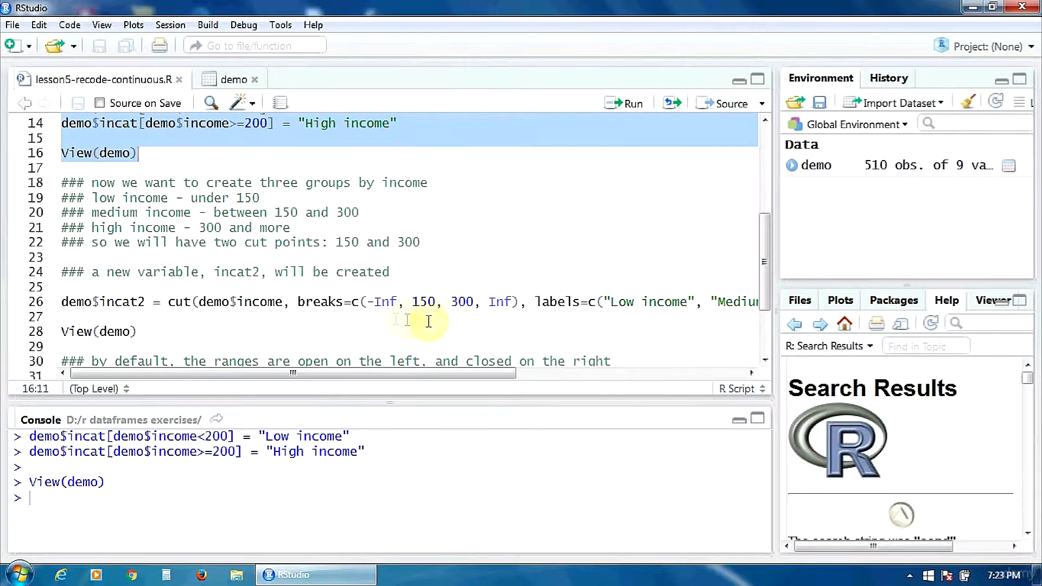
mouse_move(386, 308)
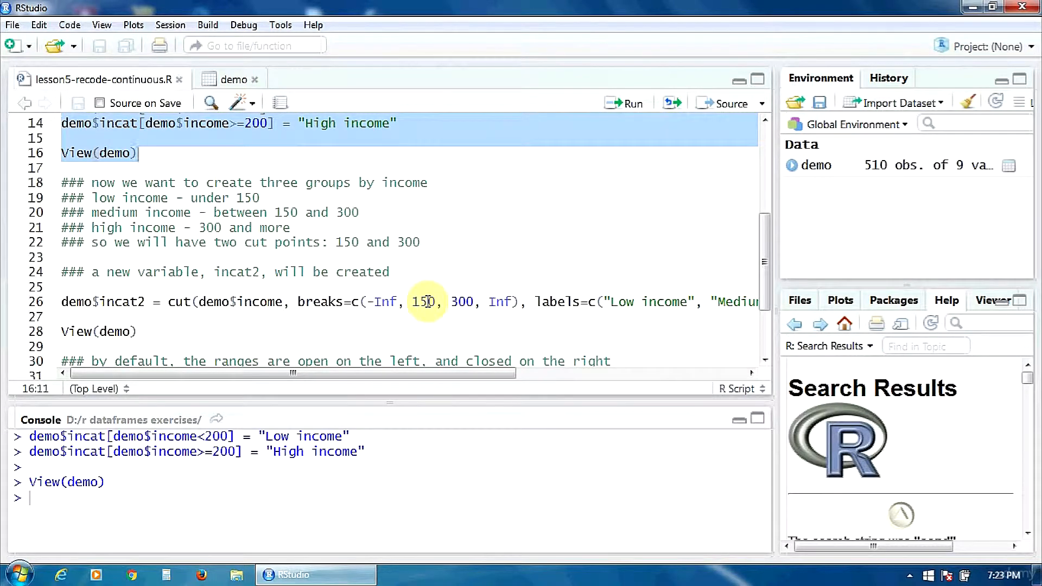
mouse_move(425, 308)
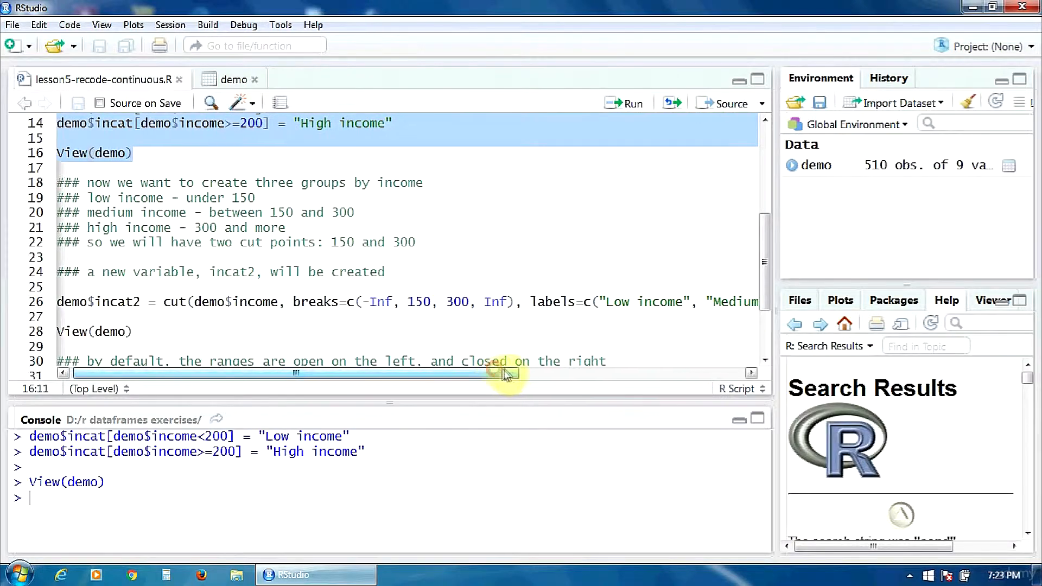
left_click_drag(508, 373, 563, 373)
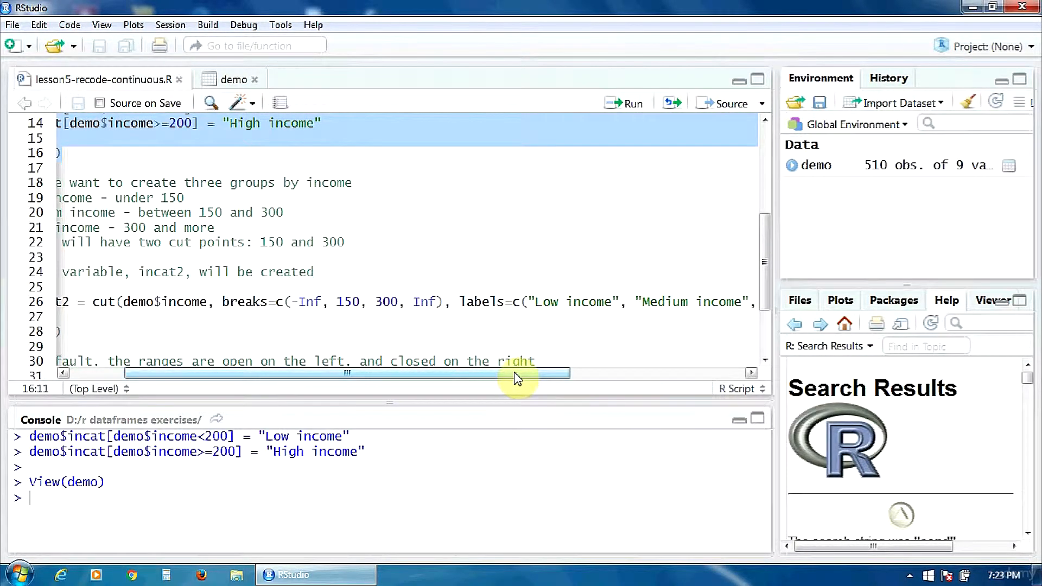
left_click_drag(518, 372, 565, 373)
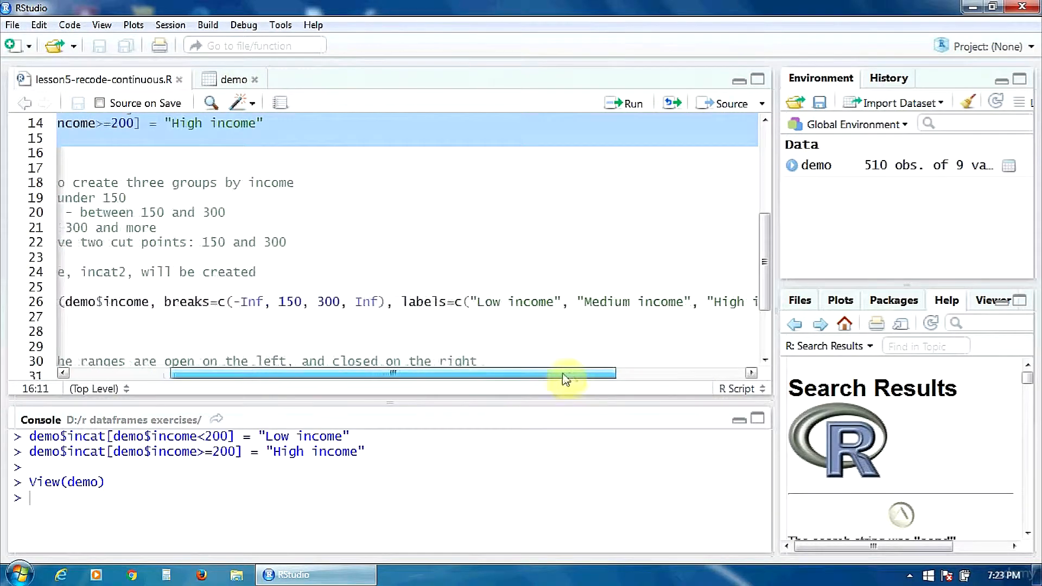
left_click_drag(565, 373, 642, 373)
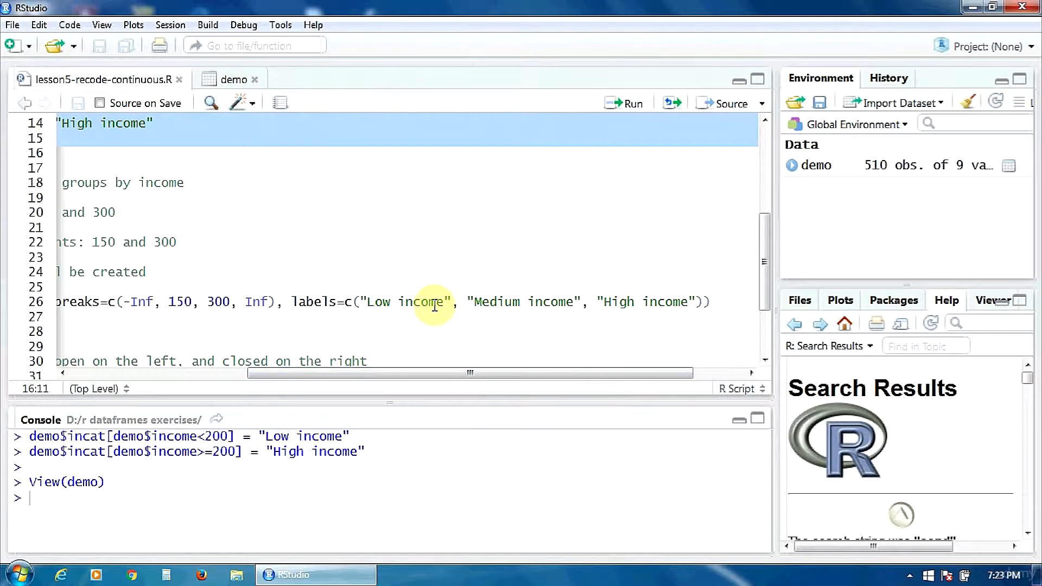
mouse_move(356, 305)
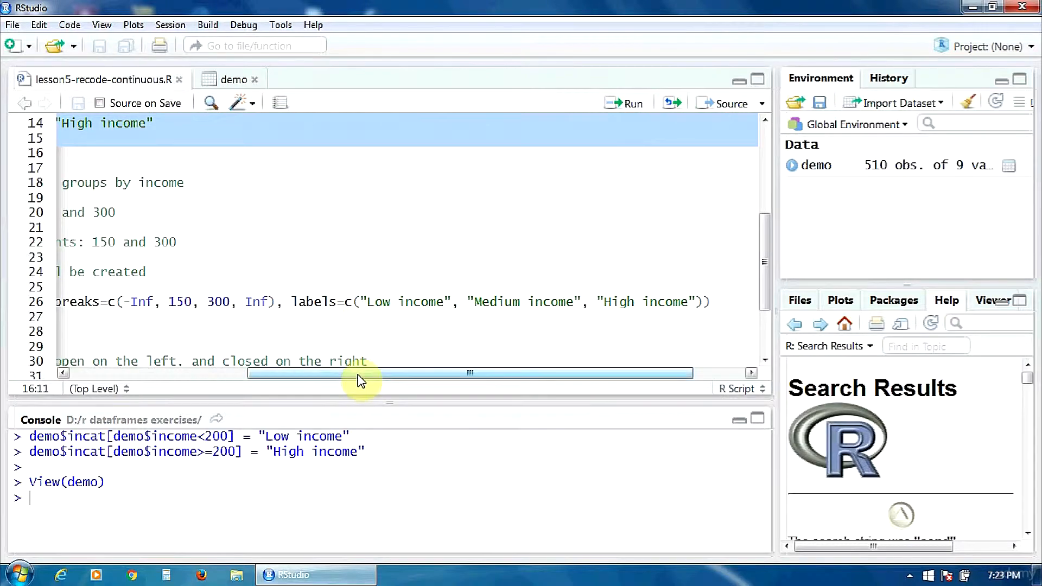
left_click_drag(359, 372, 259, 373)
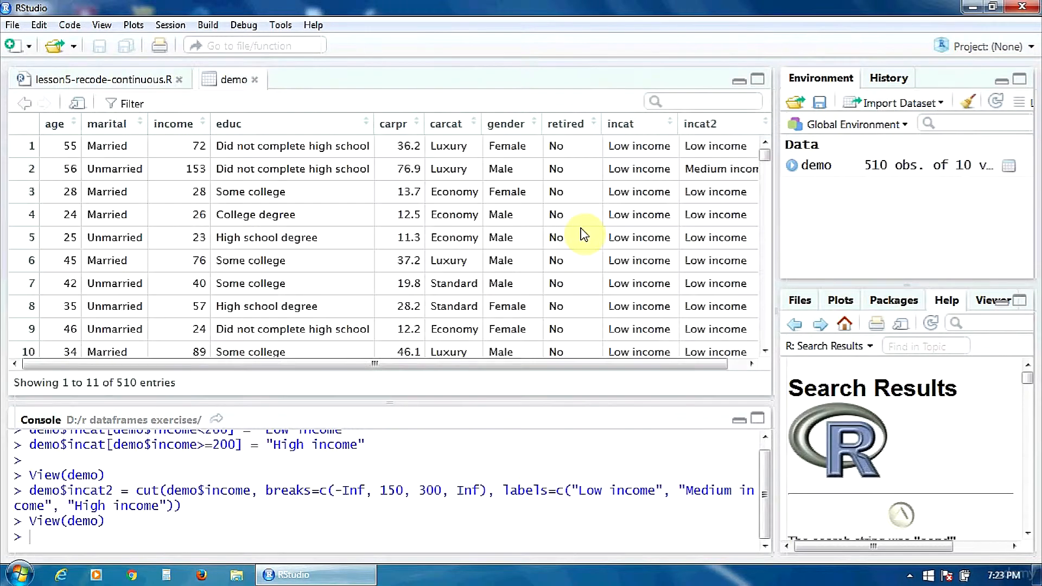
mouse_move(716, 127)
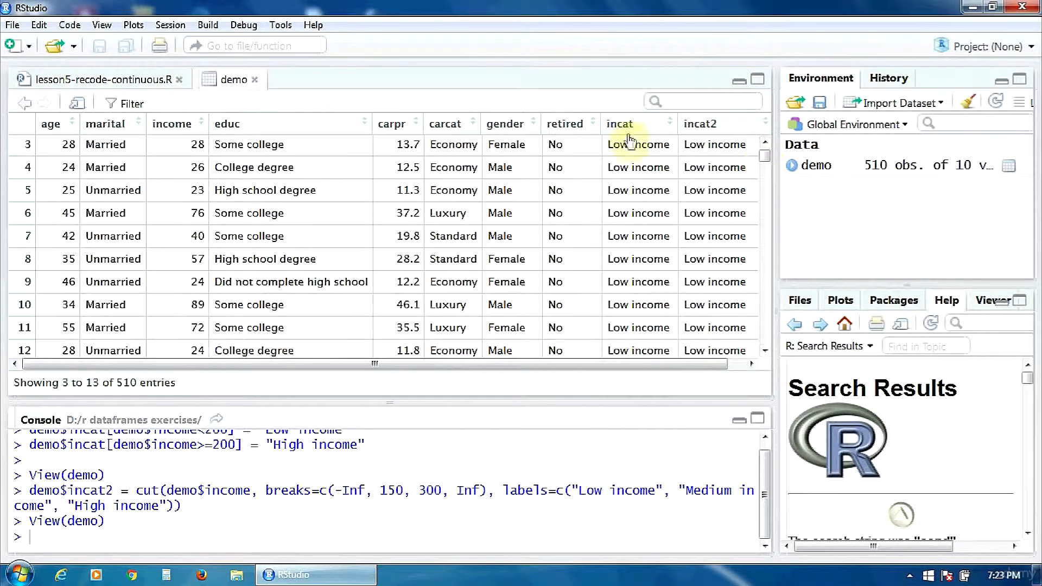
Return to the recoding script after checking the new incat2 column in demo.
left_click(101, 80)
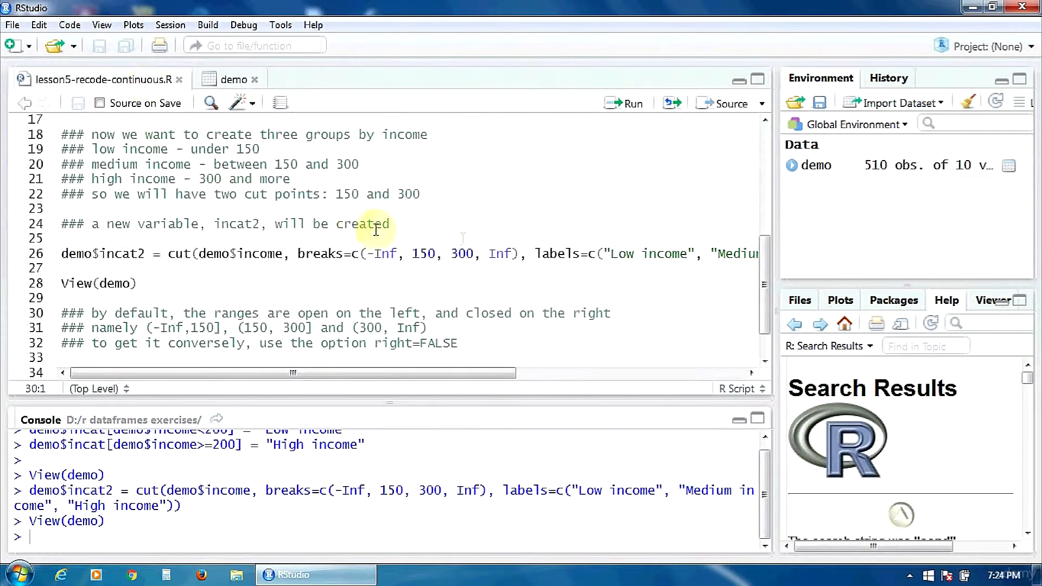
mouse_move(498, 212)
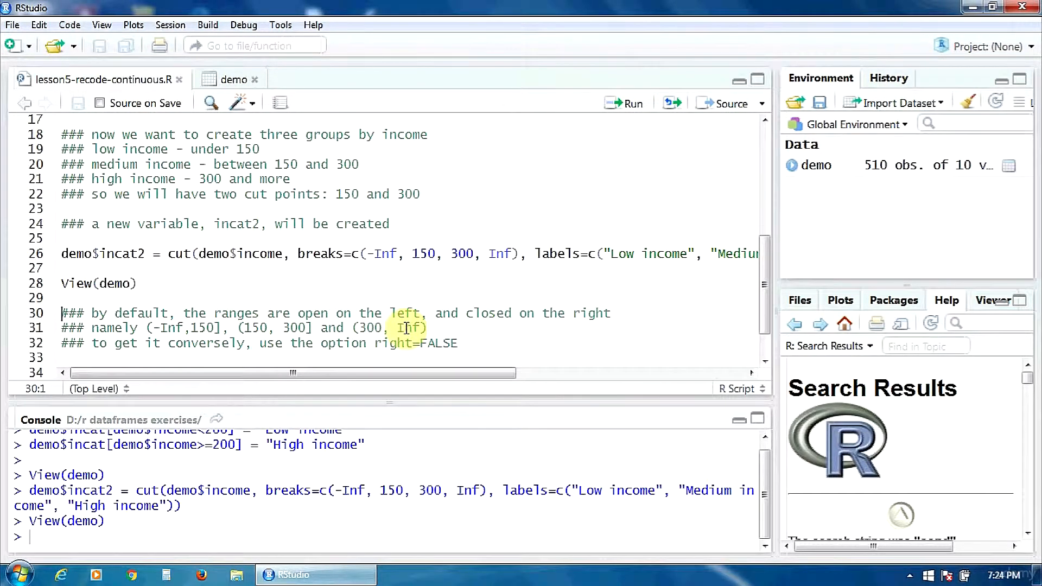
mouse_move(522, 323)
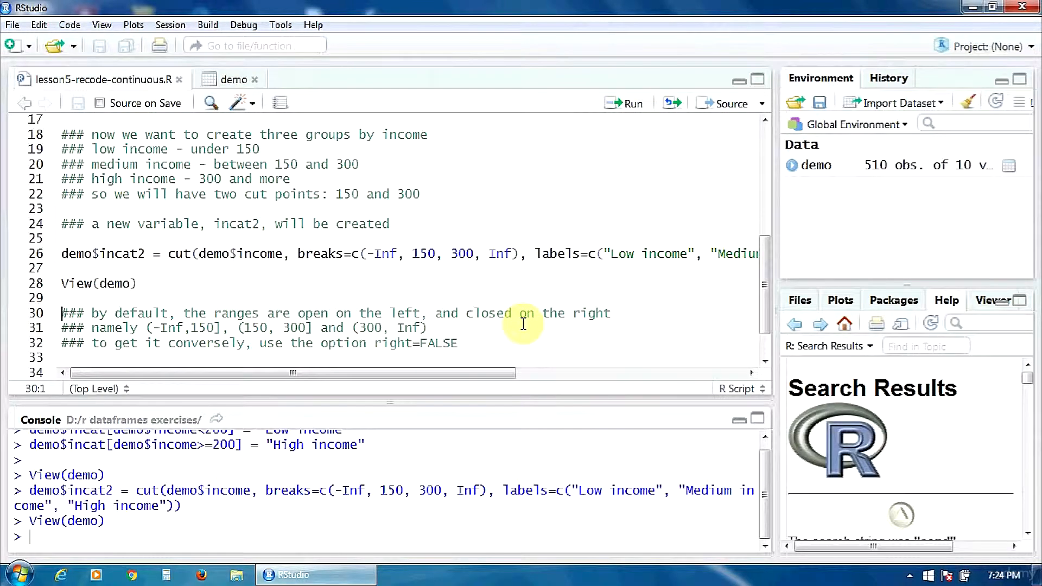
mouse_move(701, 261)
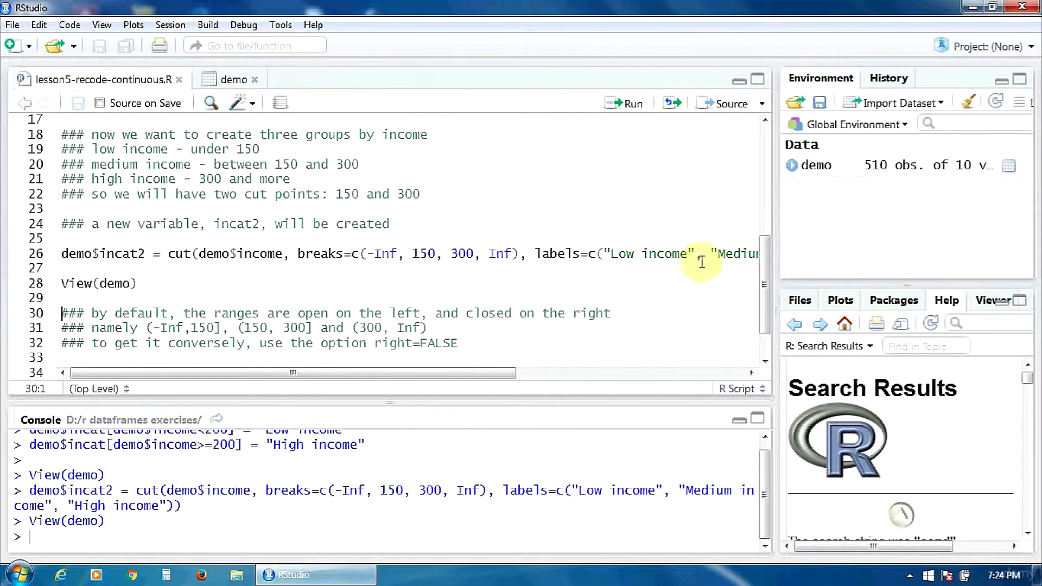
Run the cut() line with right = FALSE to re-create incat2 with left-closed ranges and inspect demo.
scroll("down", 3)
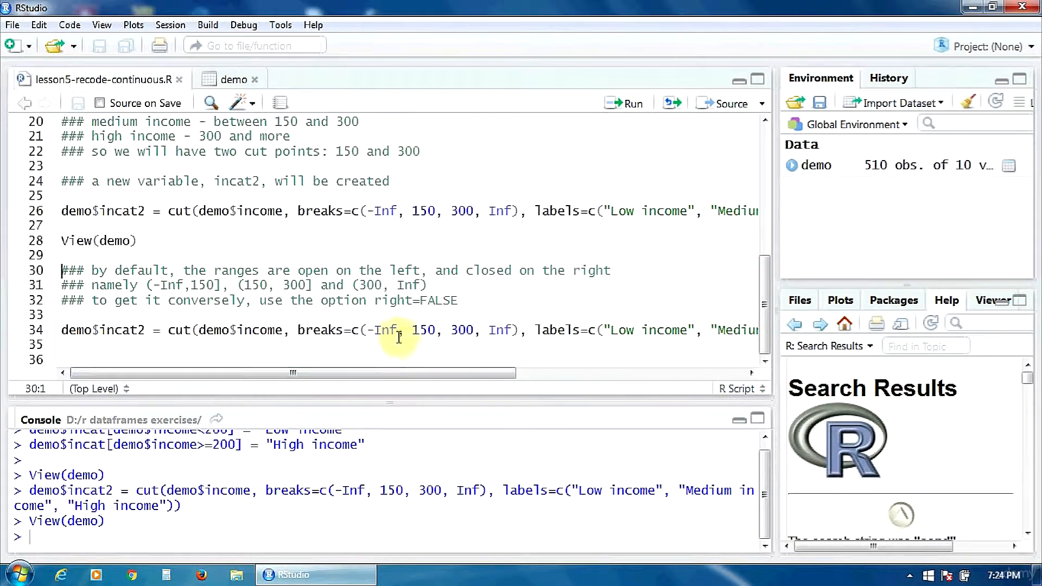
left_click(399, 330)
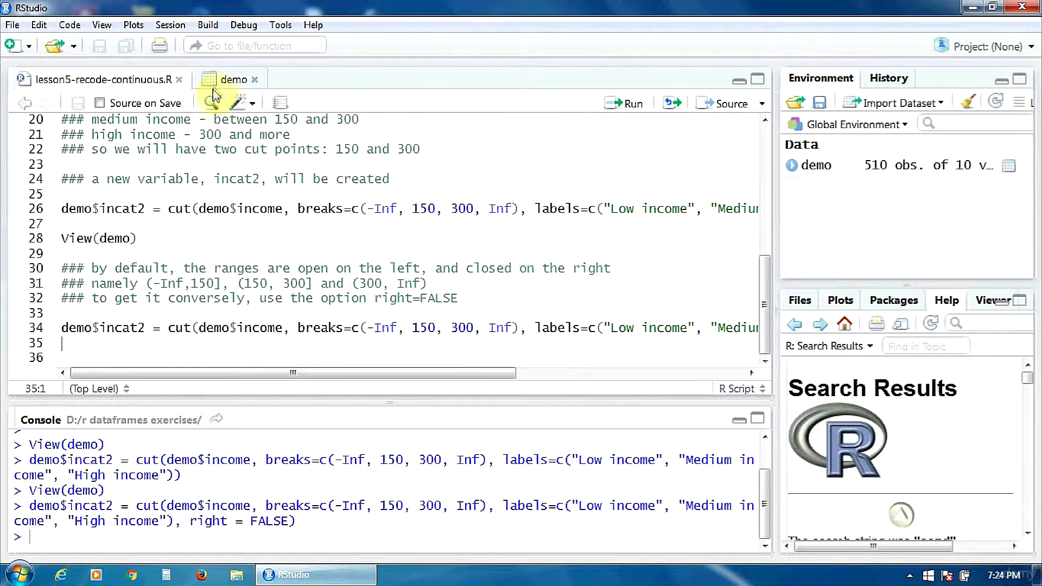
left_click(233, 79)
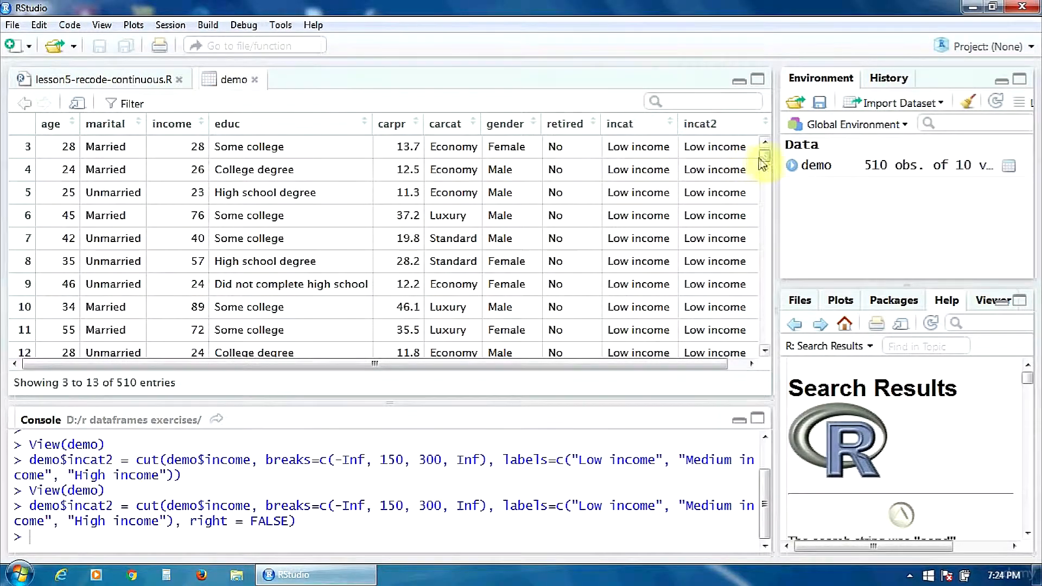
scroll("down", 3)
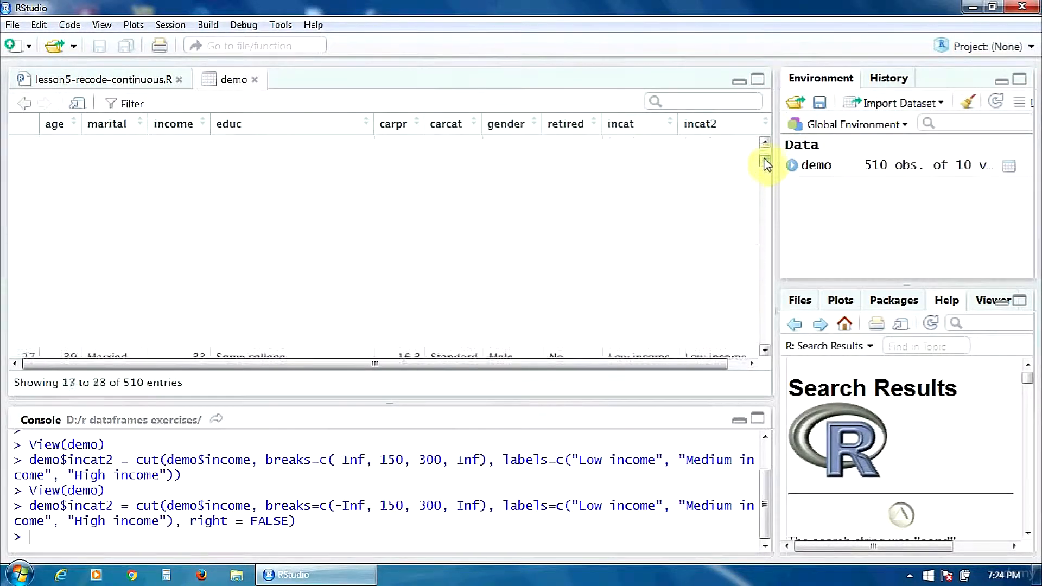
left_click(100, 80)
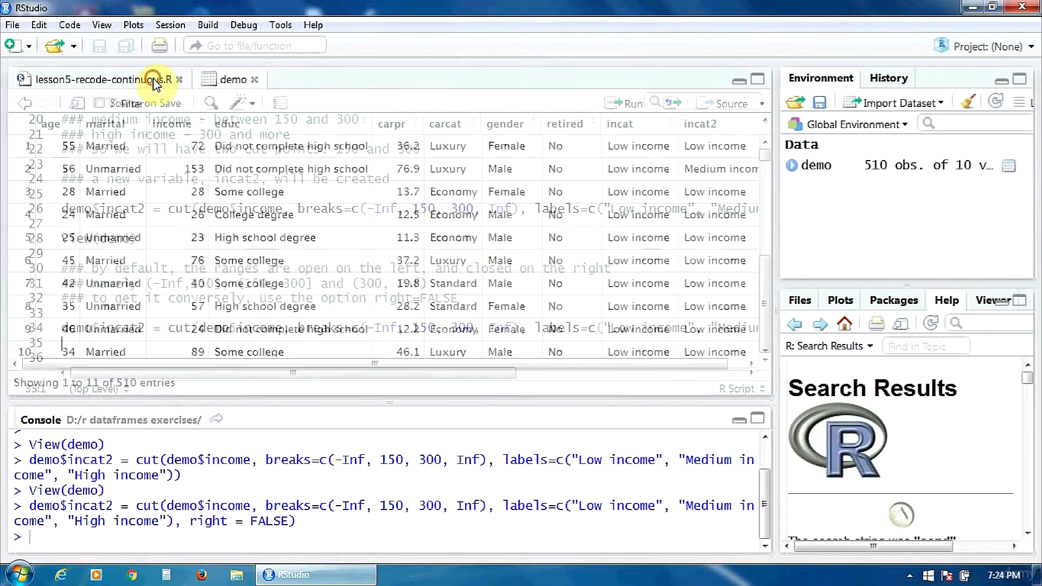
left_click(93, 79)
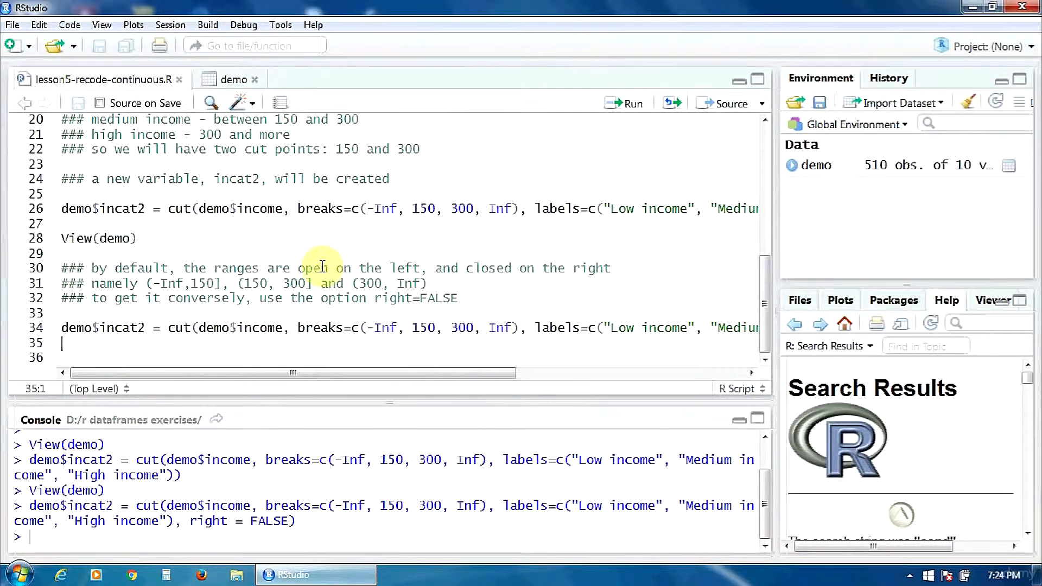
mouse_move(528, 278)
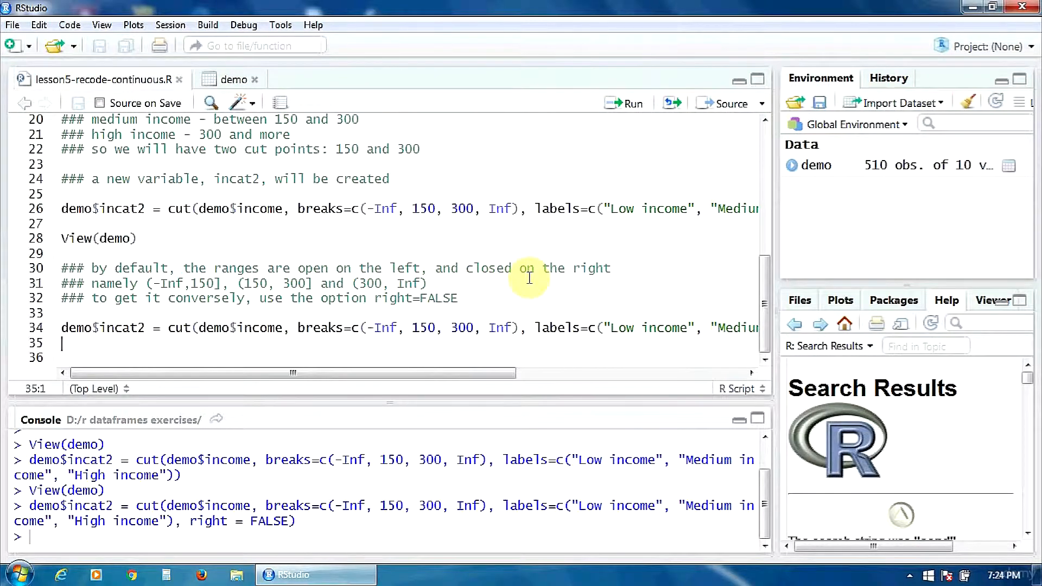
mouse_move(775, 362)
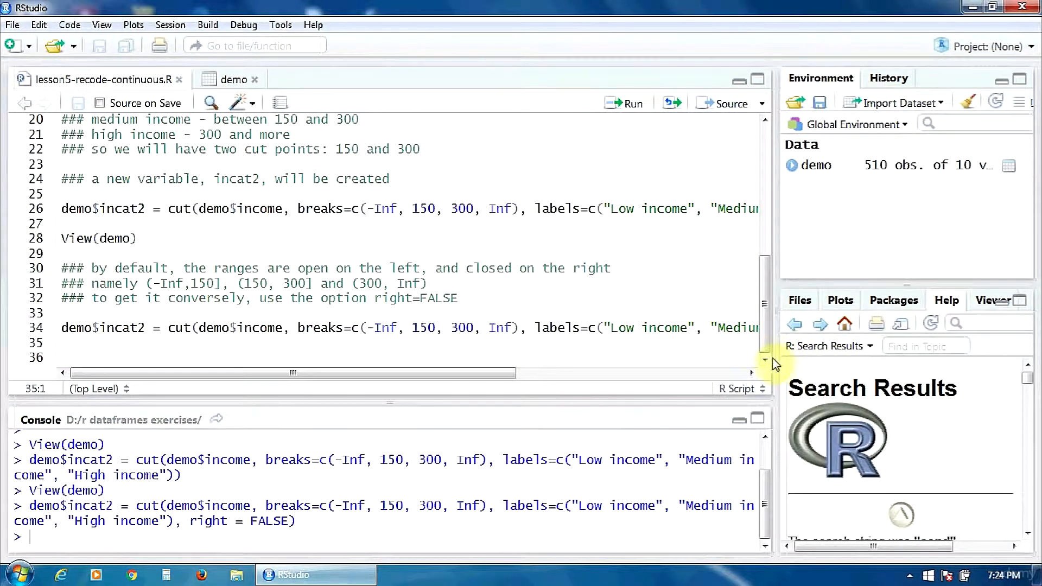